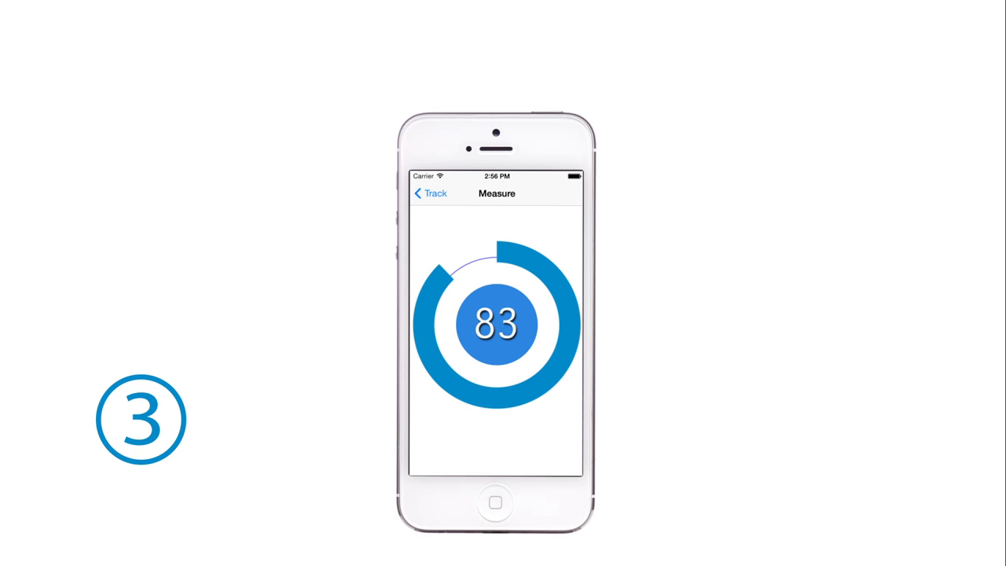
Return from the 83 Measure reading to the Track history list with trend chart
left_click(430, 193)
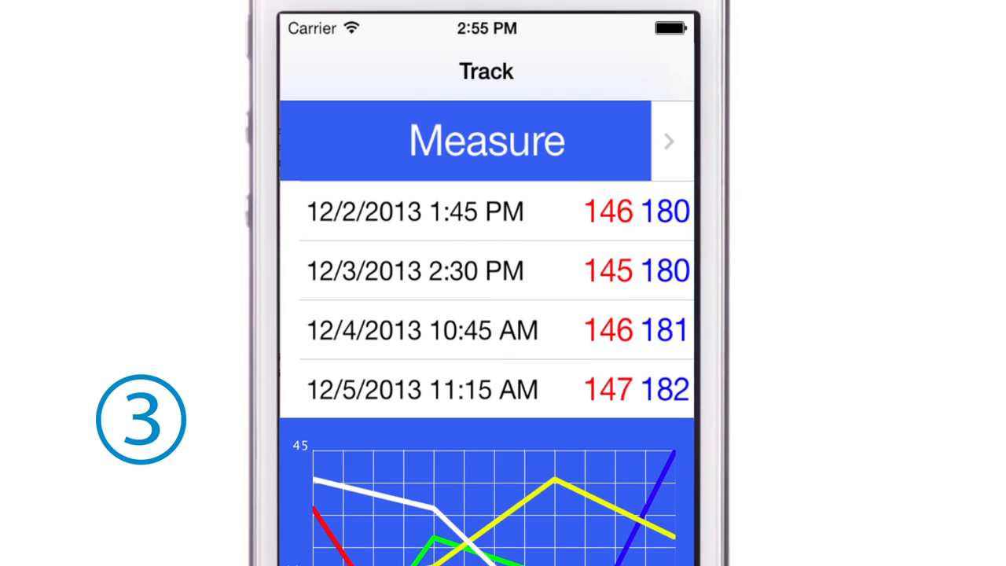